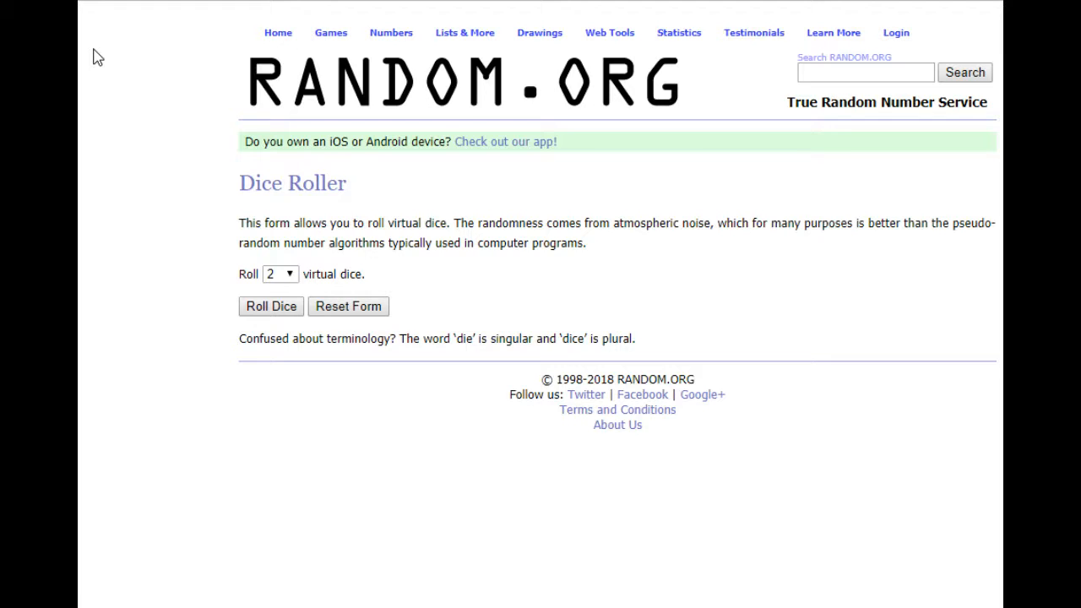
{"action": "mouse_move", "coordinate": [97, 36]}
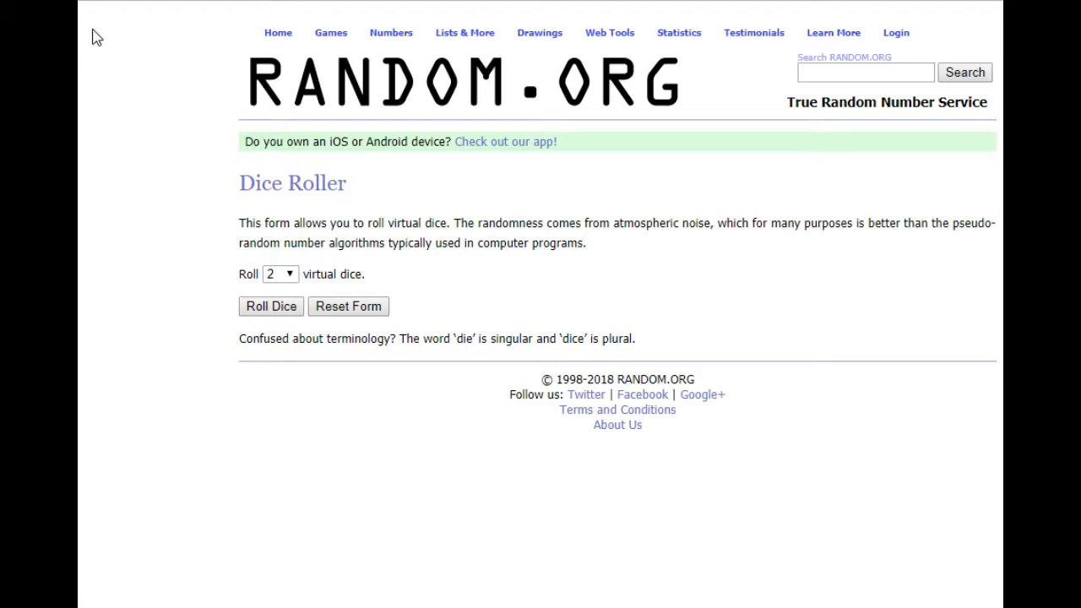
{"action": "mouse_move", "coordinate": [507, 129]}
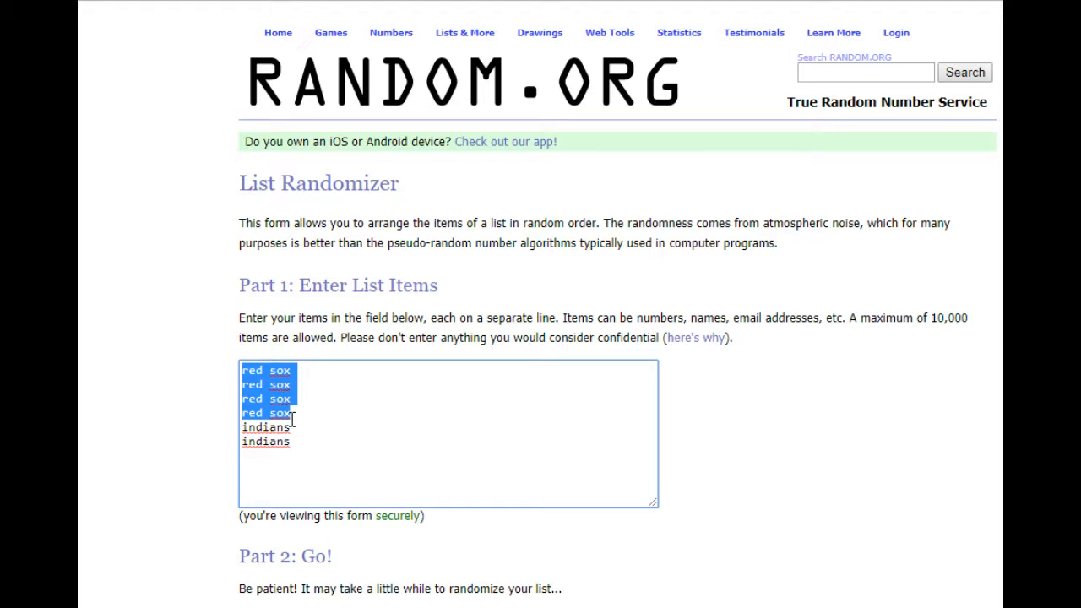
{"action": "mouse_move", "coordinate": [297, 430]}
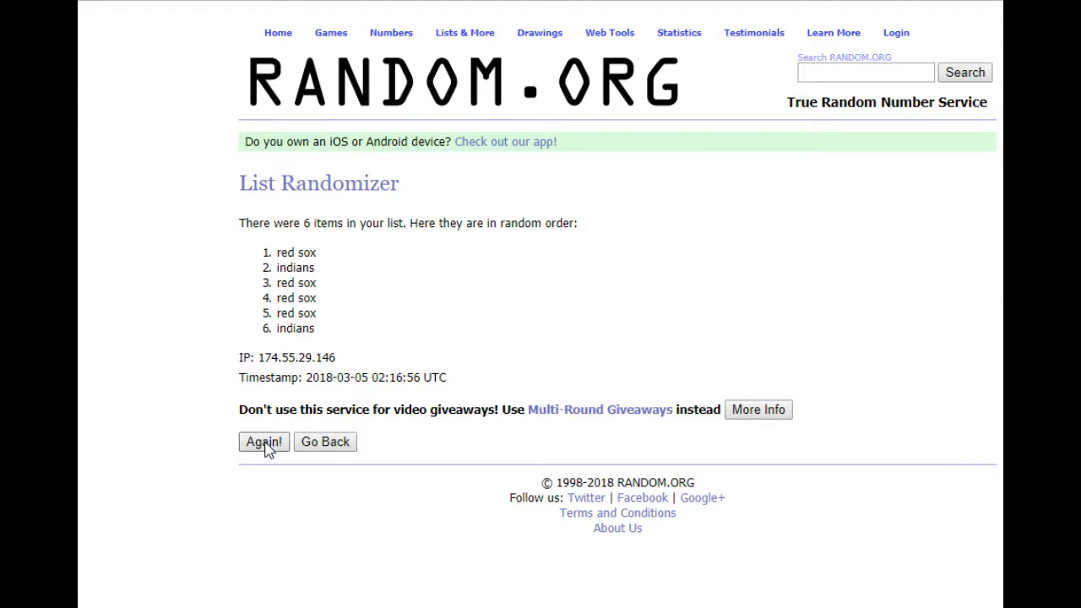
- Reshuffle the red sox and indians list four more times, reaching five randomizations
{"action": "left_click", "coordinate": [263, 442]}
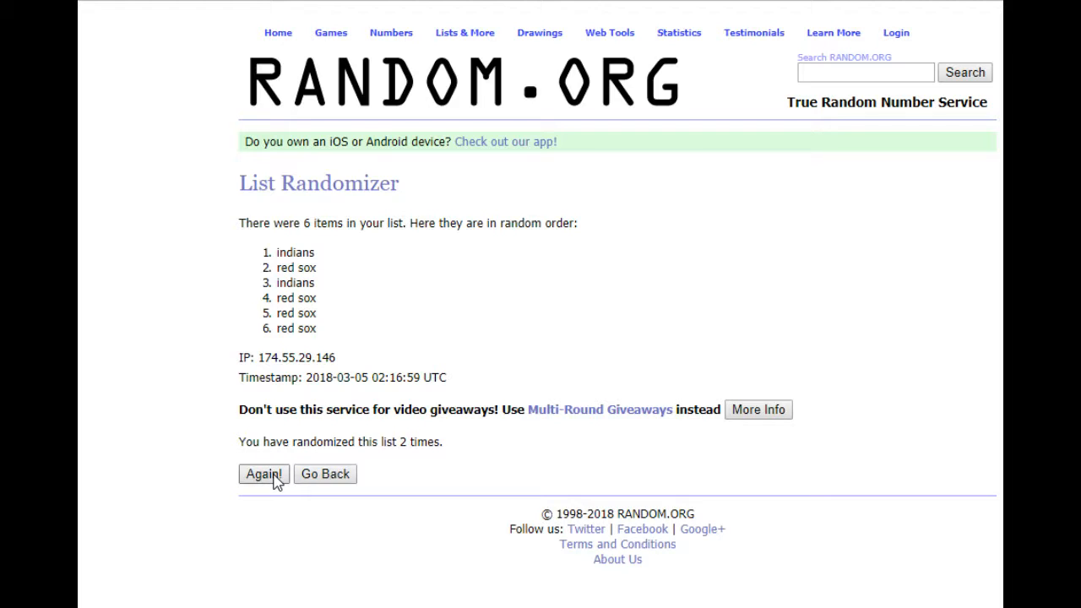
{"action": "left_click", "coordinate": [263, 474]}
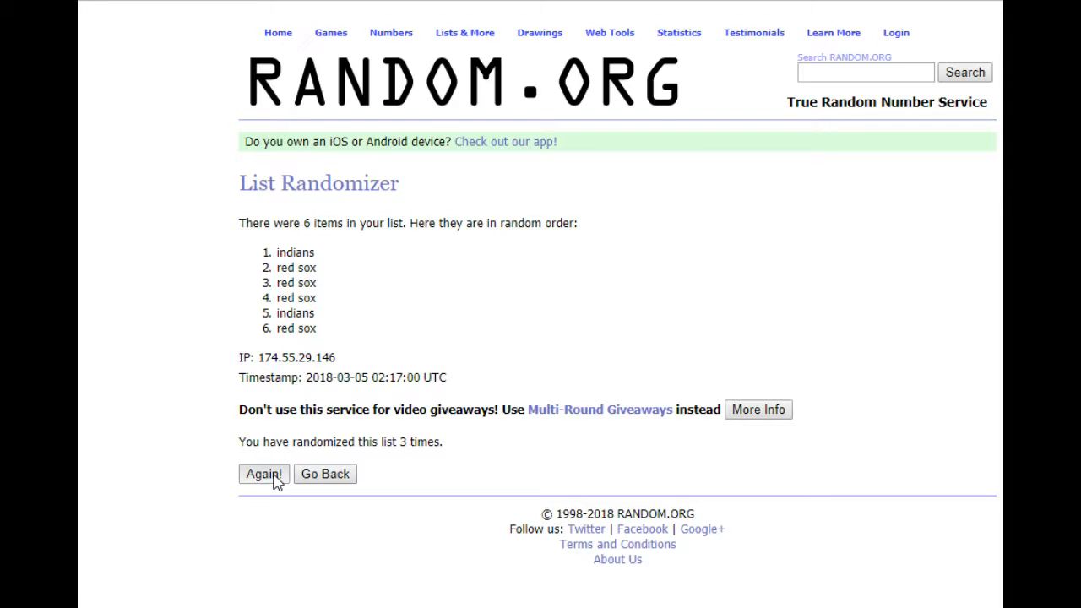
{"action": "left_click", "coordinate": [262, 474]}
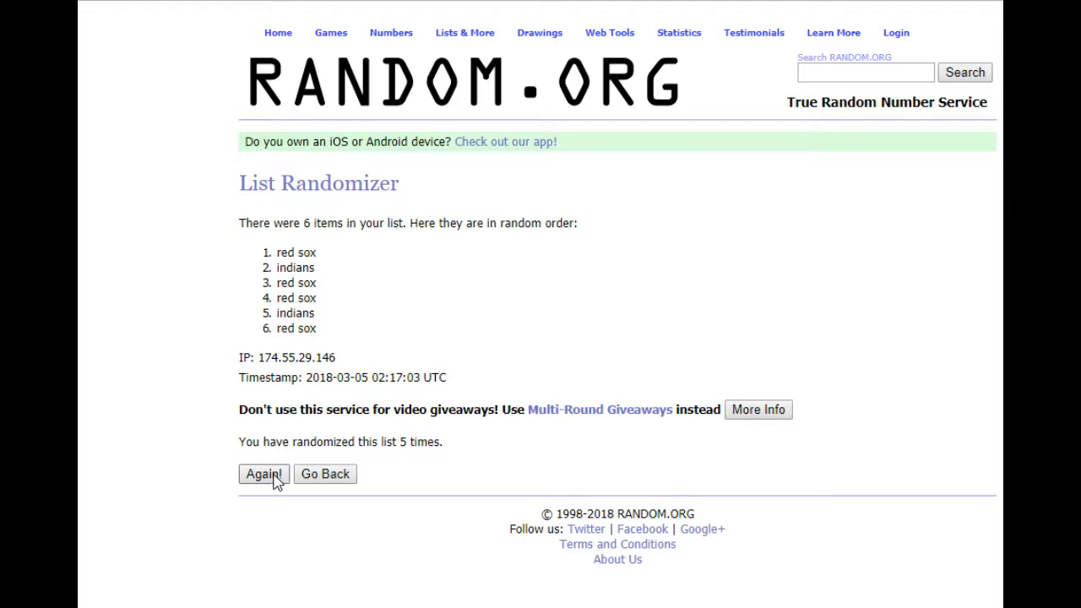
{"action": "left_click", "coordinate": [263, 473]}
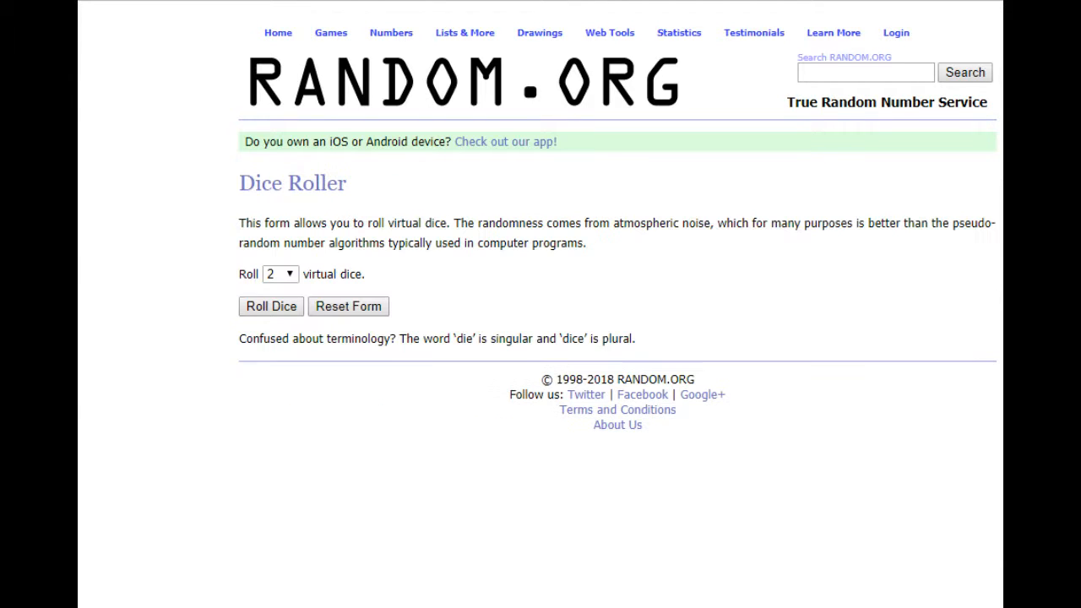
- Go to the List Randomizer form for the red sox and white sox list
{"action": "left_click", "coordinate": [271, 306]}
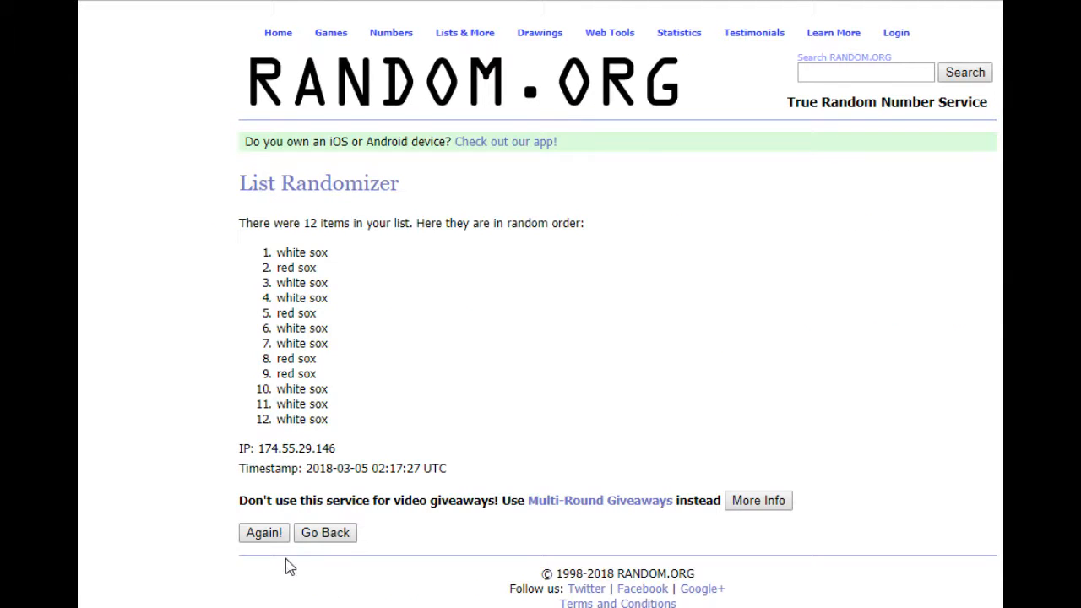
- Reshuffle the twelve-item red sox and white sox list three more times
{"action": "left_click", "coordinate": [264, 533]}
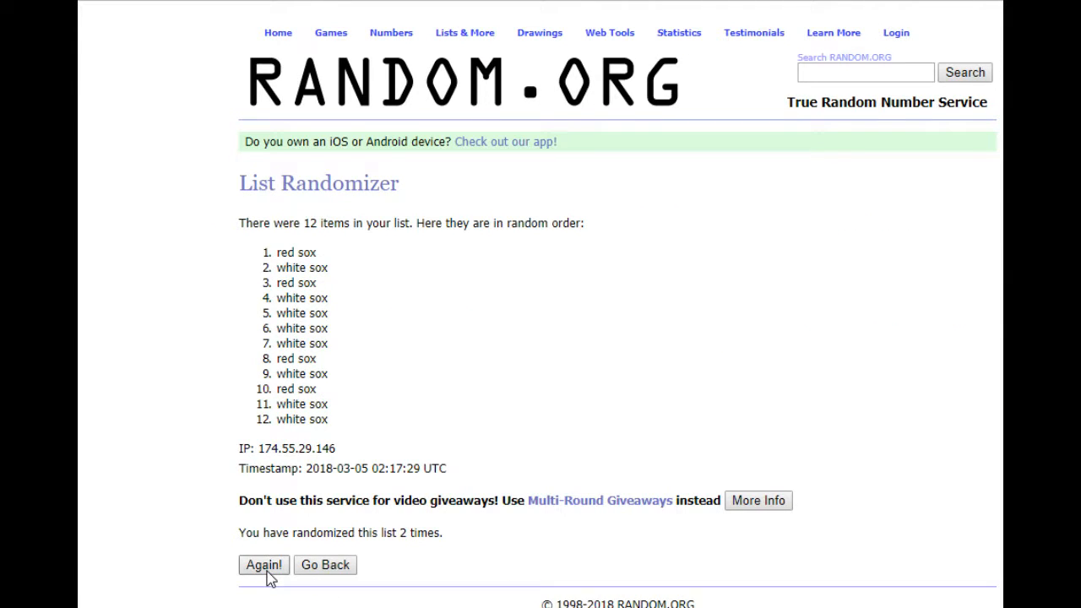
{"action": "left_click", "coordinate": [263, 564]}
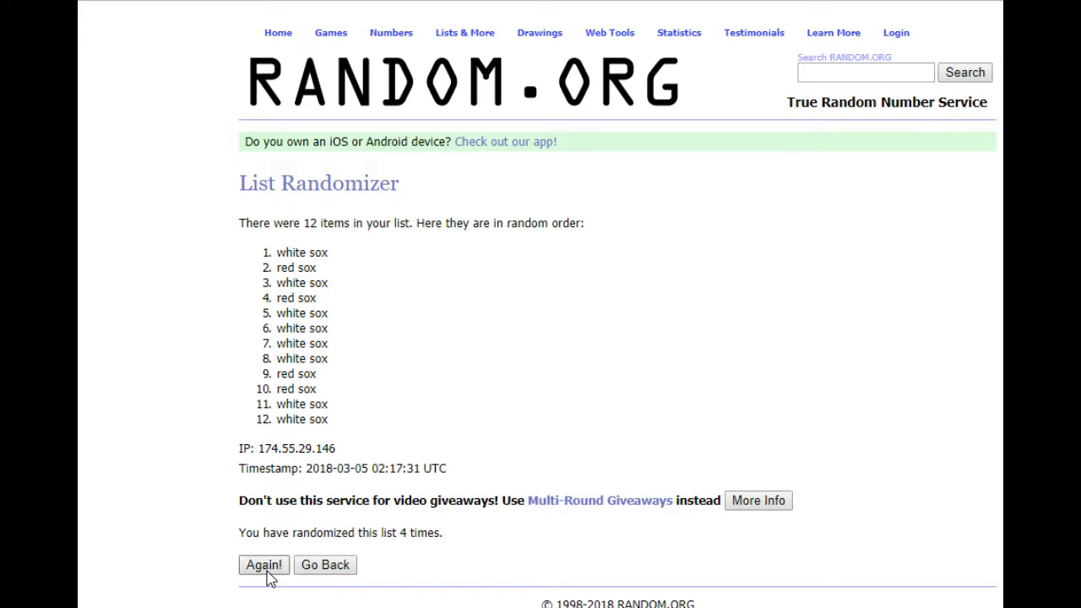
{"action": "left_click", "coordinate": [263, 564]}
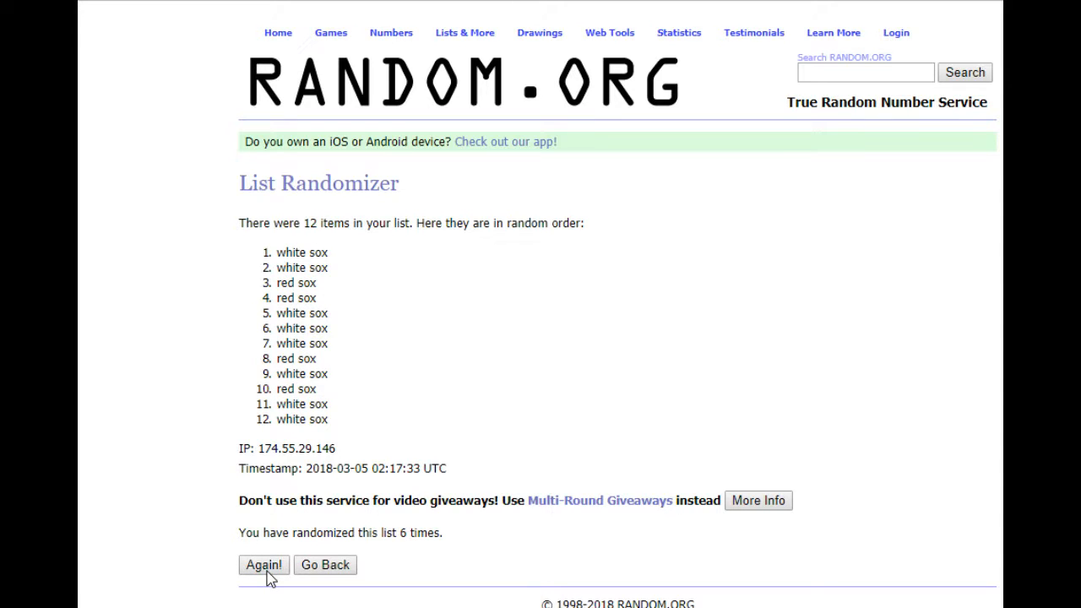